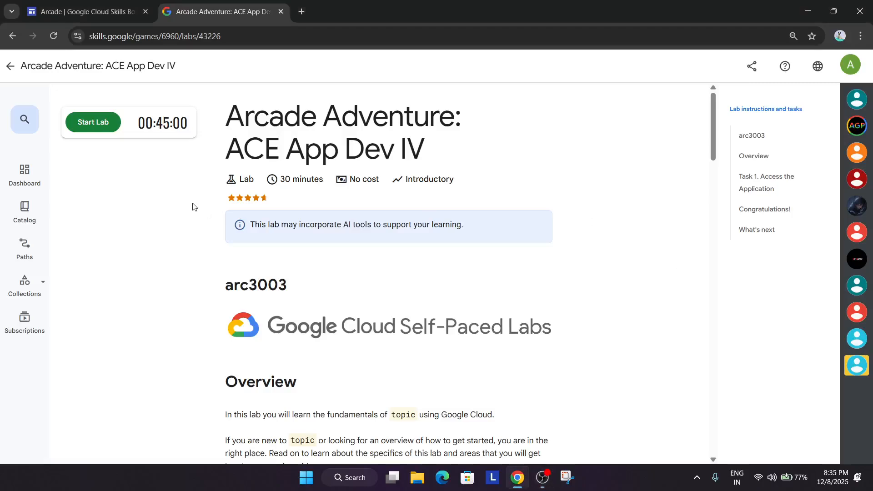
Start the Arcade Adventure lab and copy the Adventure Application URL
click(92, 122)
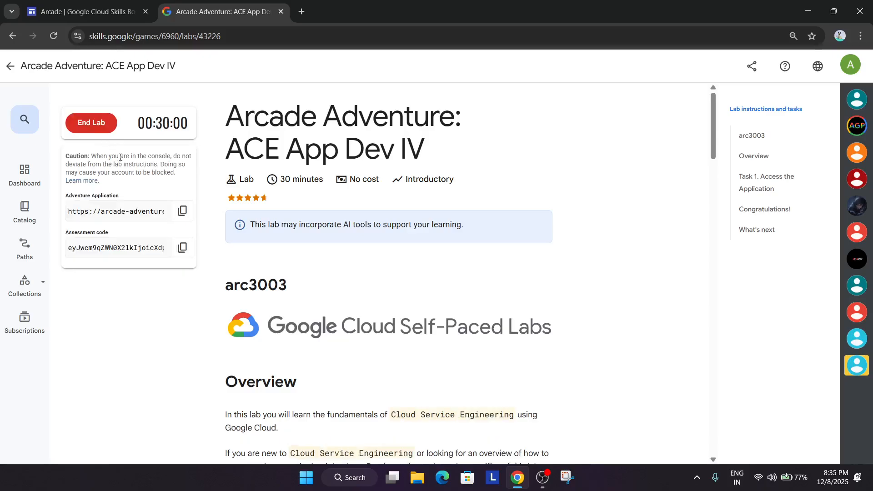
click(182, 211)
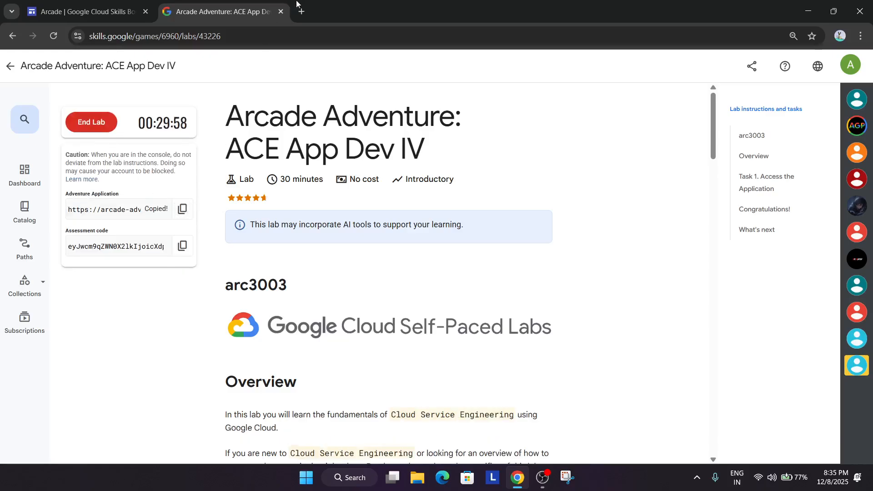
Load arcade-adventure-rxxpfkkjxq-uc.a.run.app in a new tab and review the lab instructions
text(https://arcade-adventure-rxxpfkkjxq-uc.a.run.app)
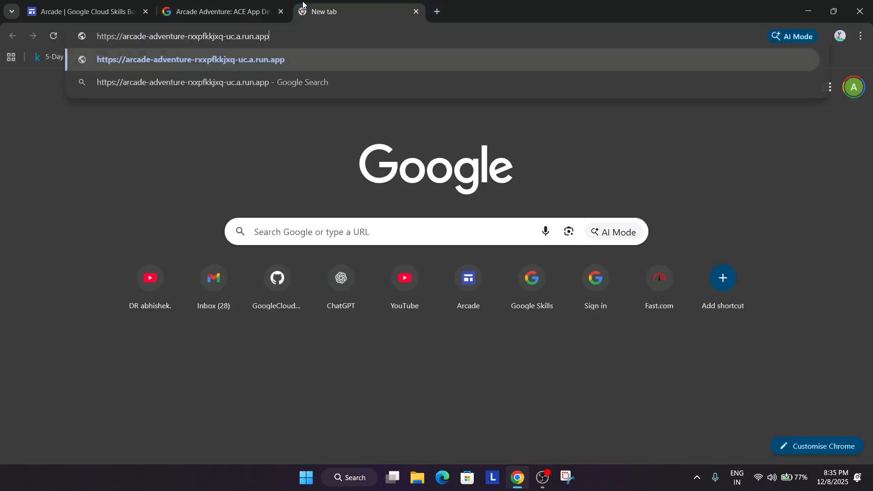
click(217, 11)
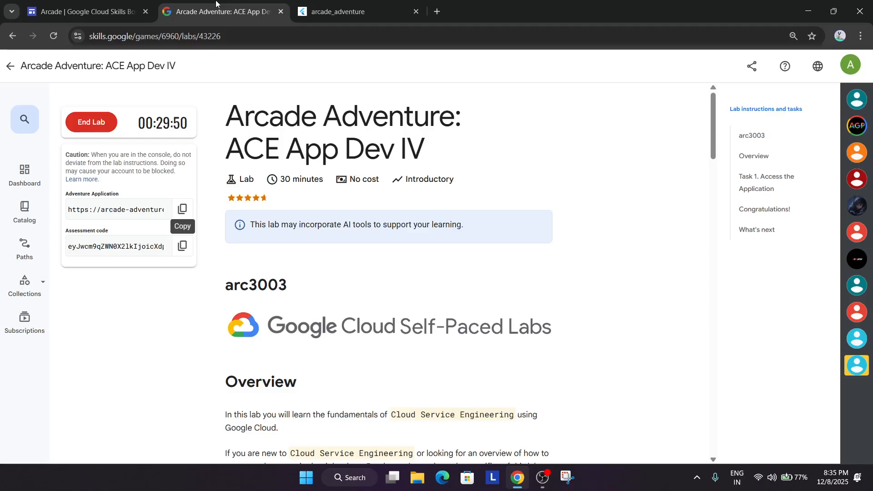
scroll(down, 3)
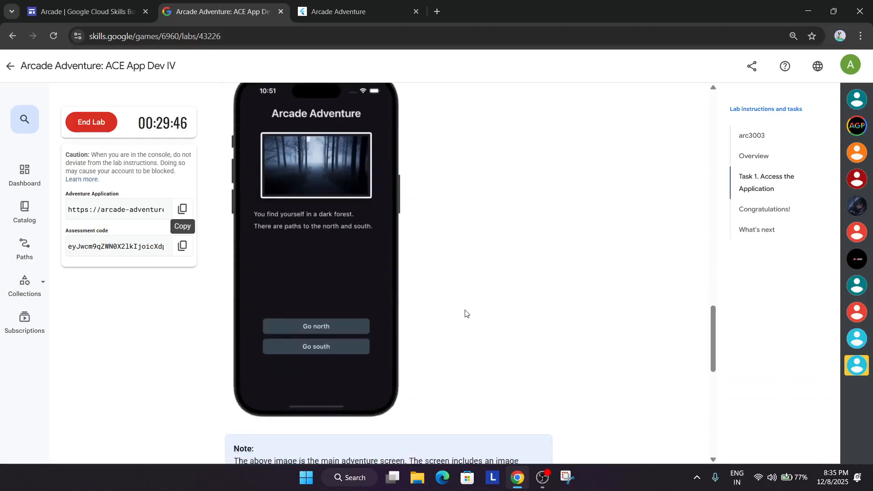
scroll(down, 3)
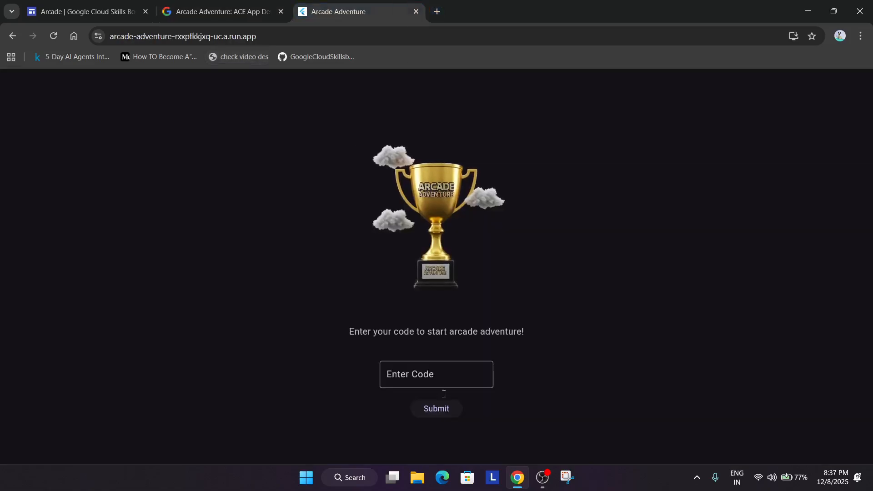
Submit the start code in the Enter Code field and enter the house
click(436, 410)
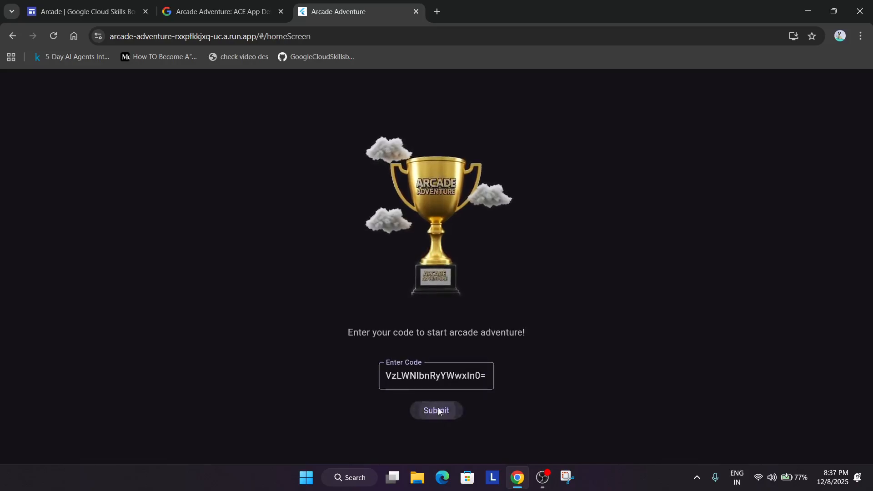
click(436, 410)
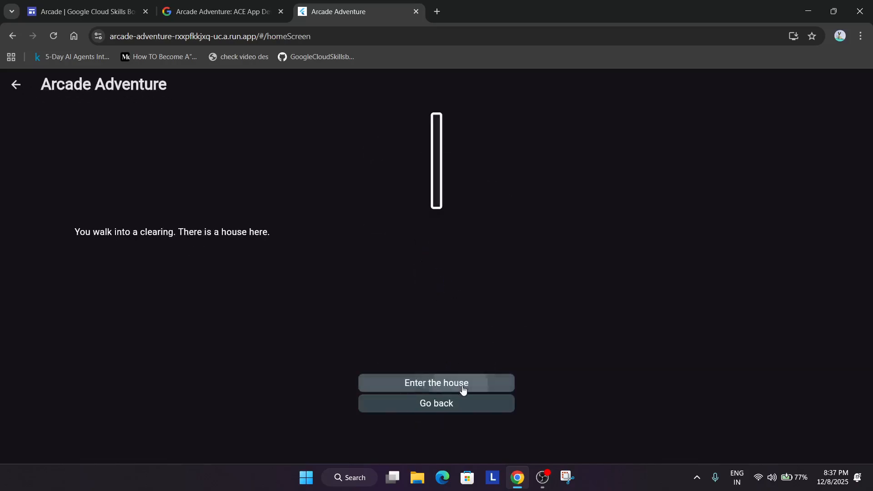
click(436, 382)
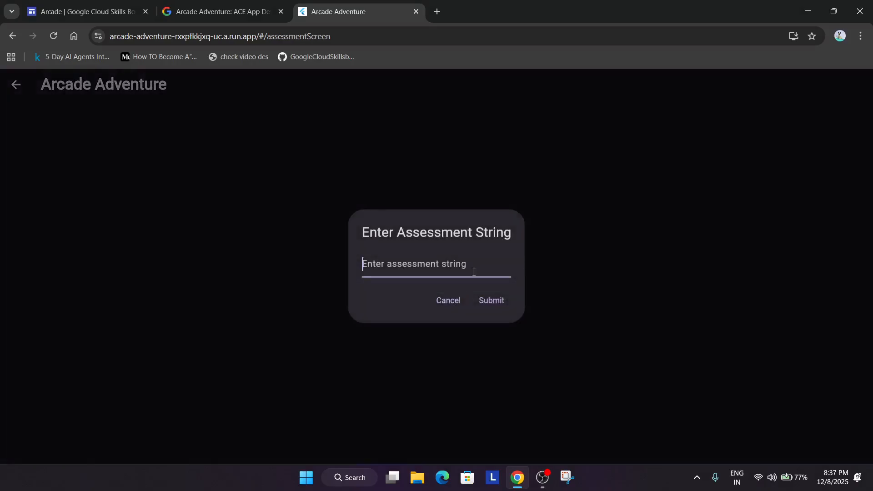
Submit the assessment string for Congratulations and return to the lab instructions
click(491, 300)
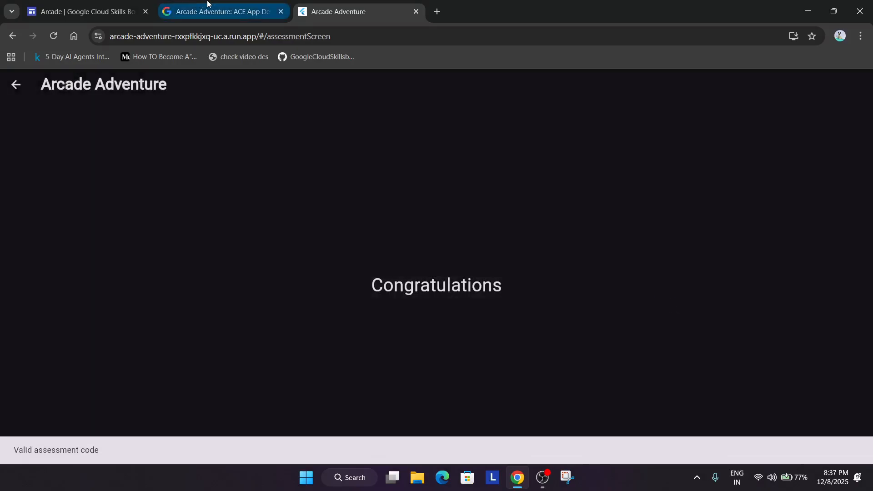
click(223, 11)
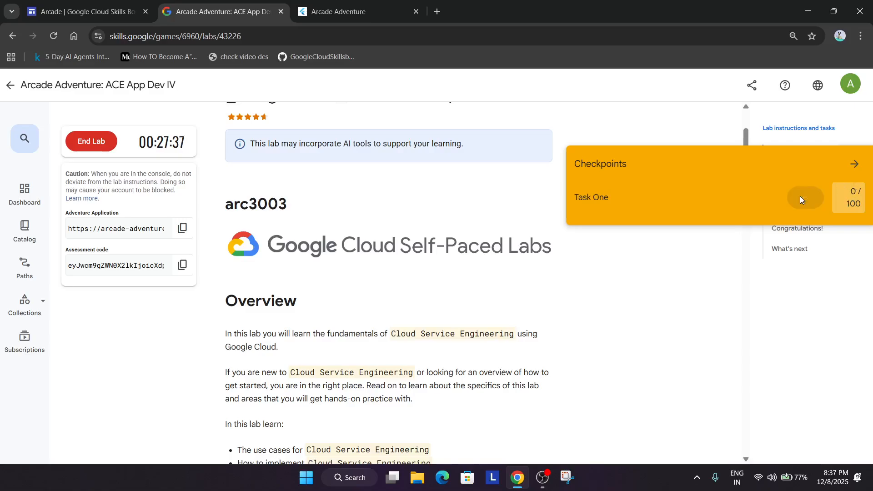
Check progress on Task One until the checkpoint scores 100/100
click(779, 198)
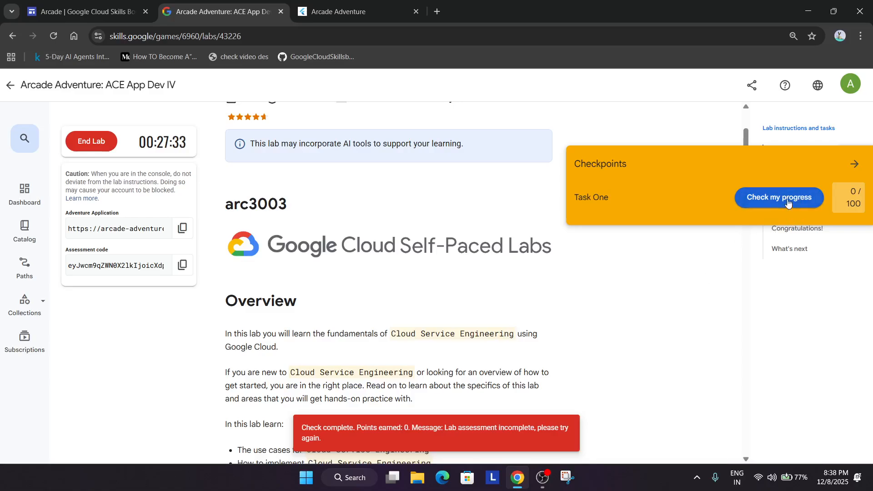
click(778, 197)
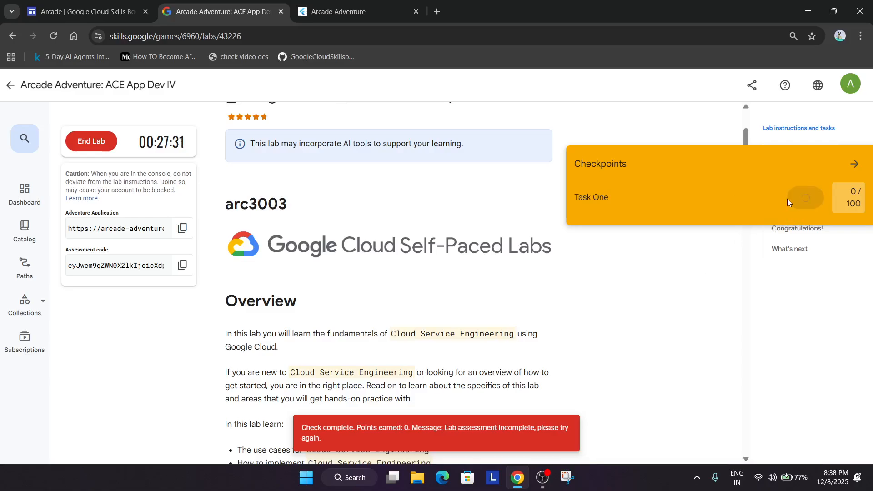
mouse_move(579, 372)
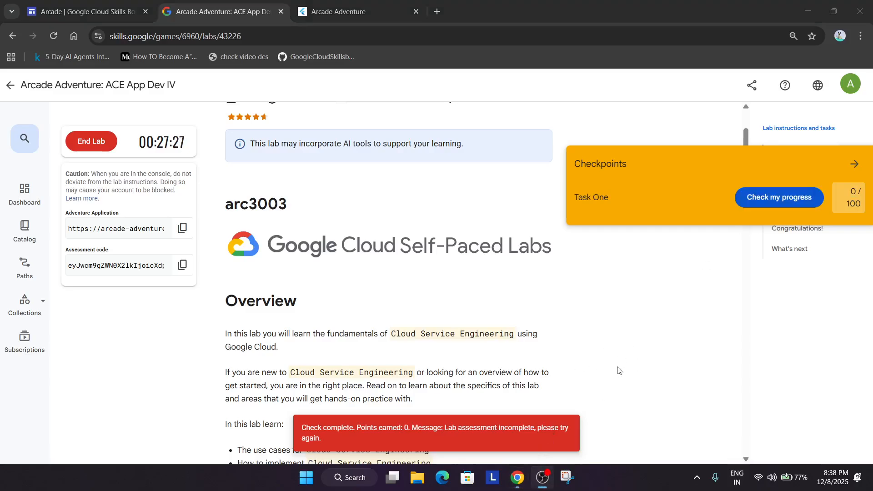
click(778, 197)
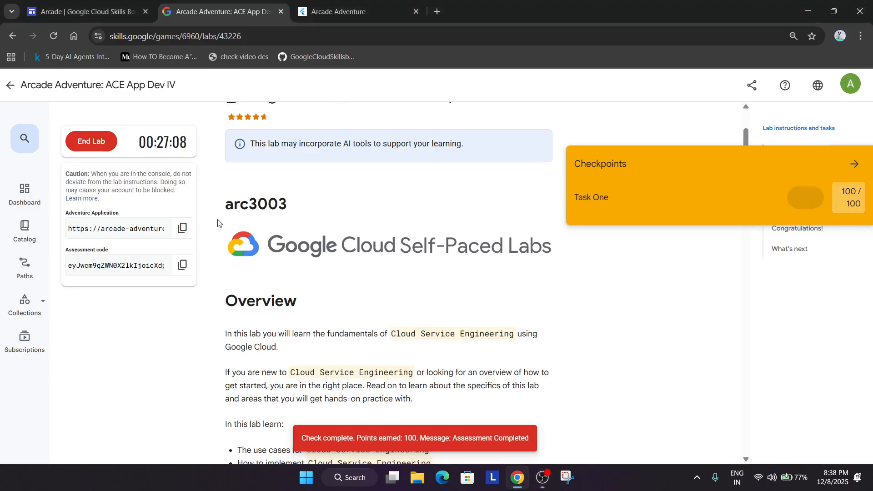
End the lab and confirm ending it
click(91, 141)
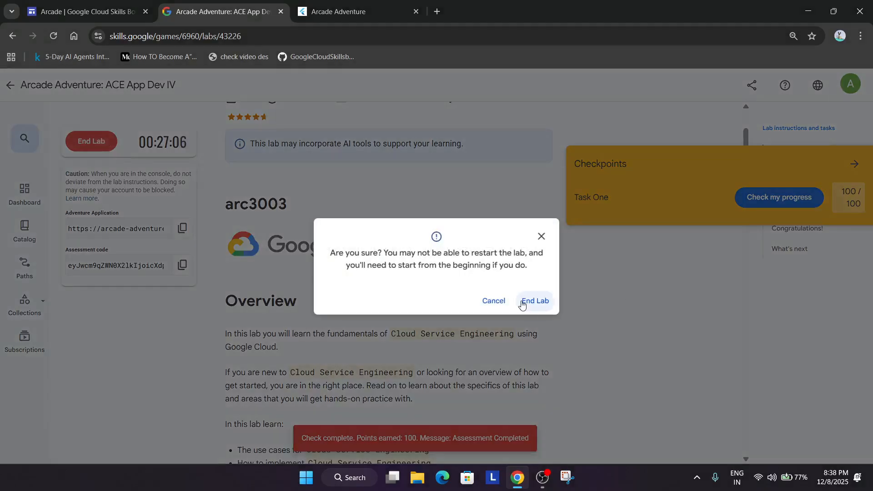
click(533, 300)
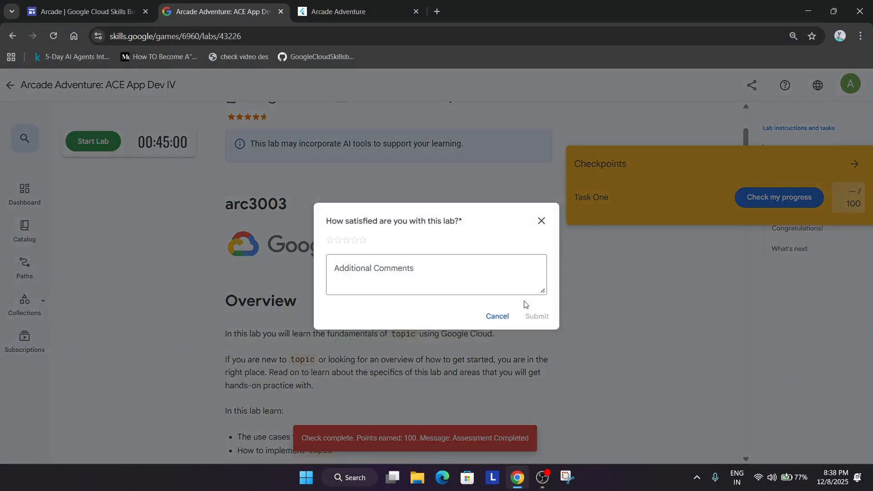